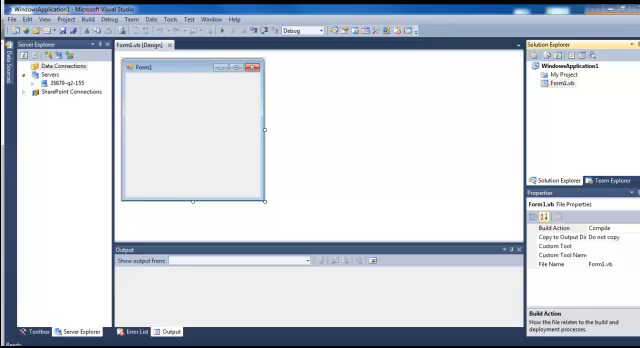
pyautogui.moveTo(344, 160)
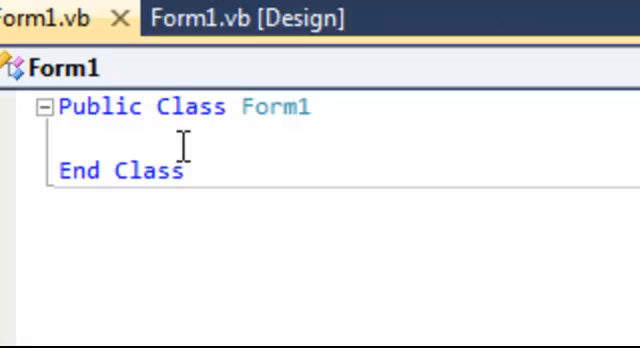
pyautogui.moveTo(293, 107)
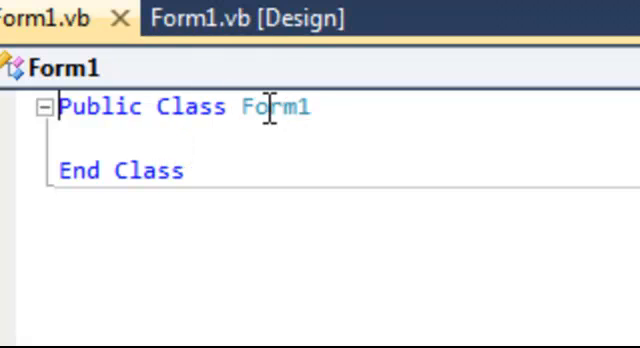
# - Open the Form1.vb code view, showing the empty Public Class Form1 block
pyautogui.click(185, 171)
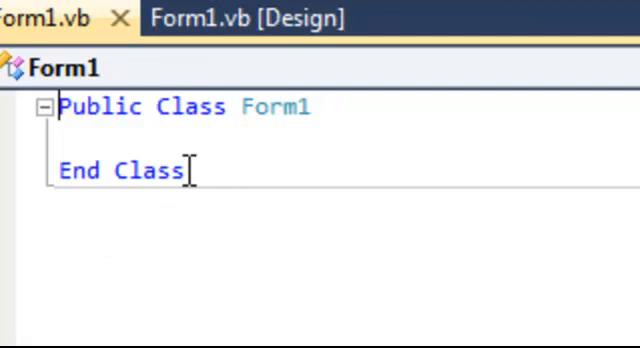